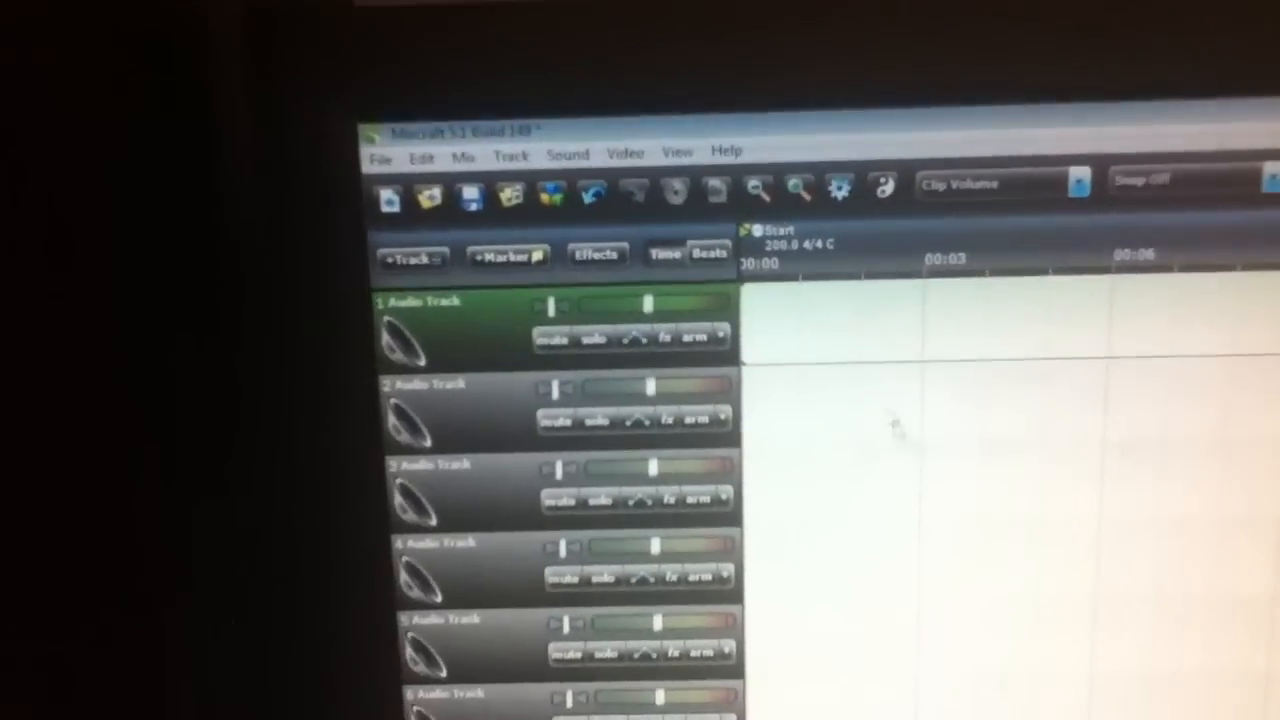
Convert Track 1 from an audio track into a virtual instrument track
left_click(408, 256)
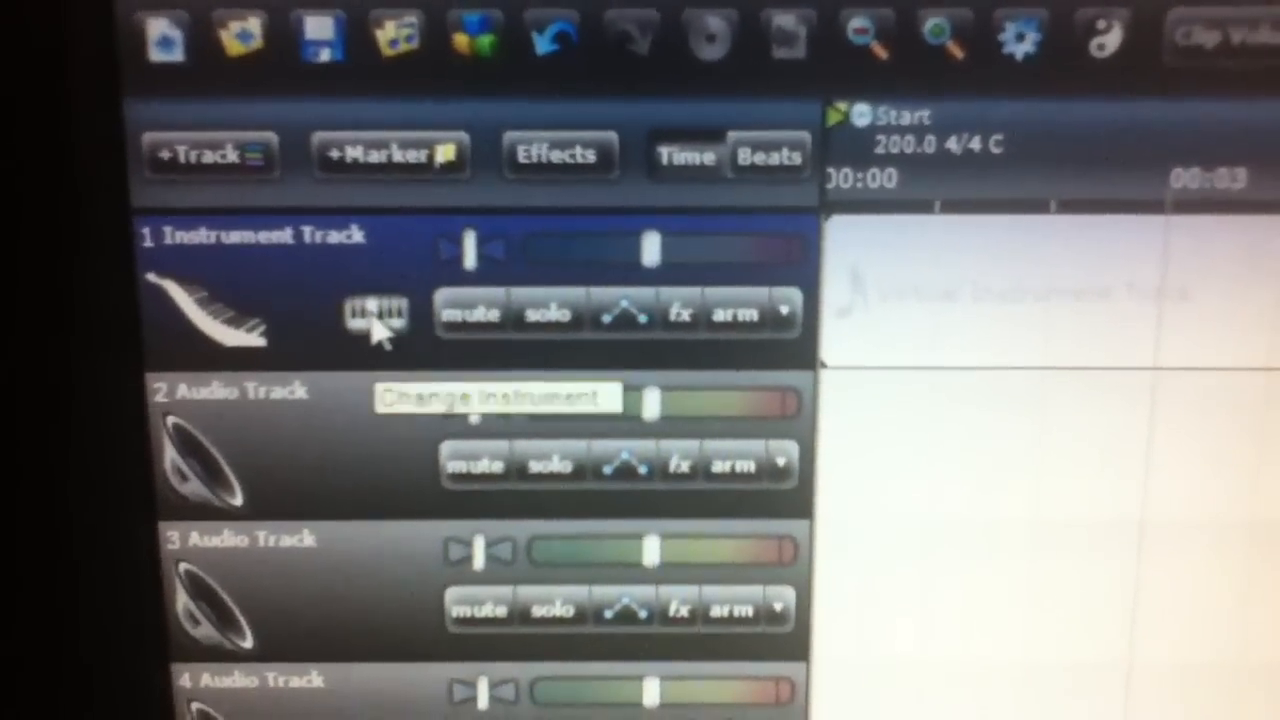
Choose the KIT- Power Kit preset from the Drums category as Track 1's instrument
left_click(378, 316)
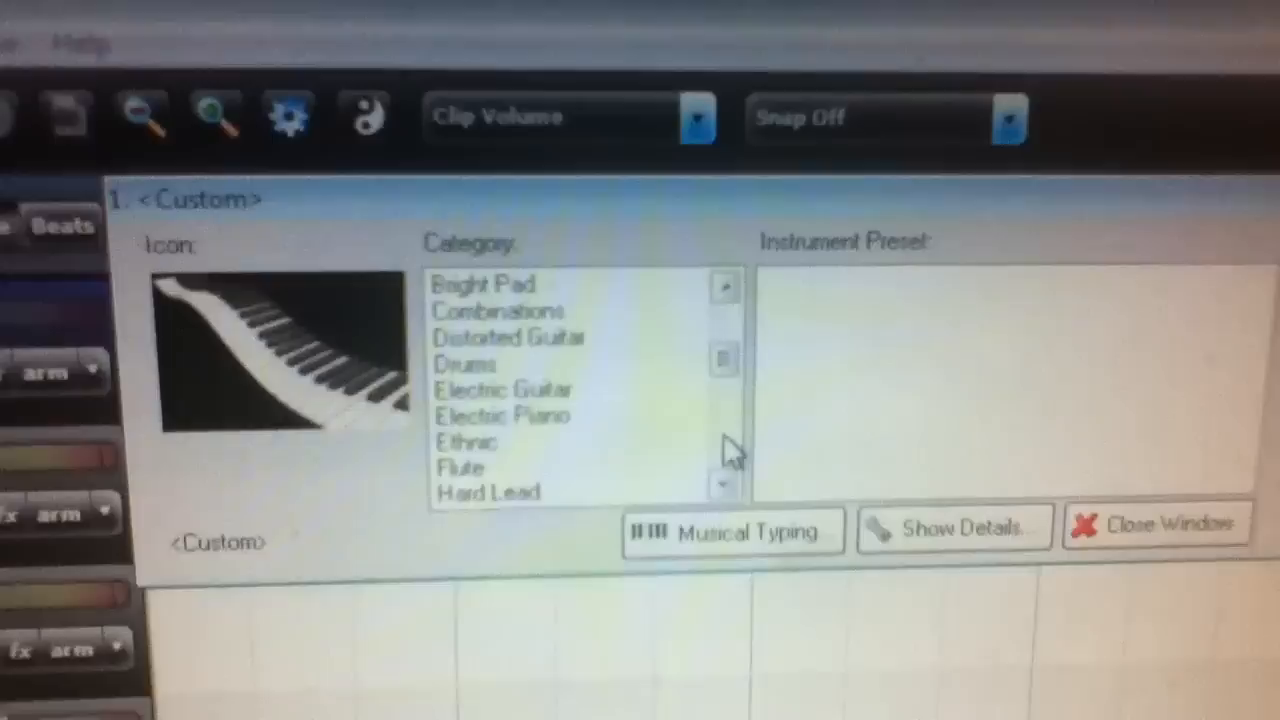
left_click(460, 364)
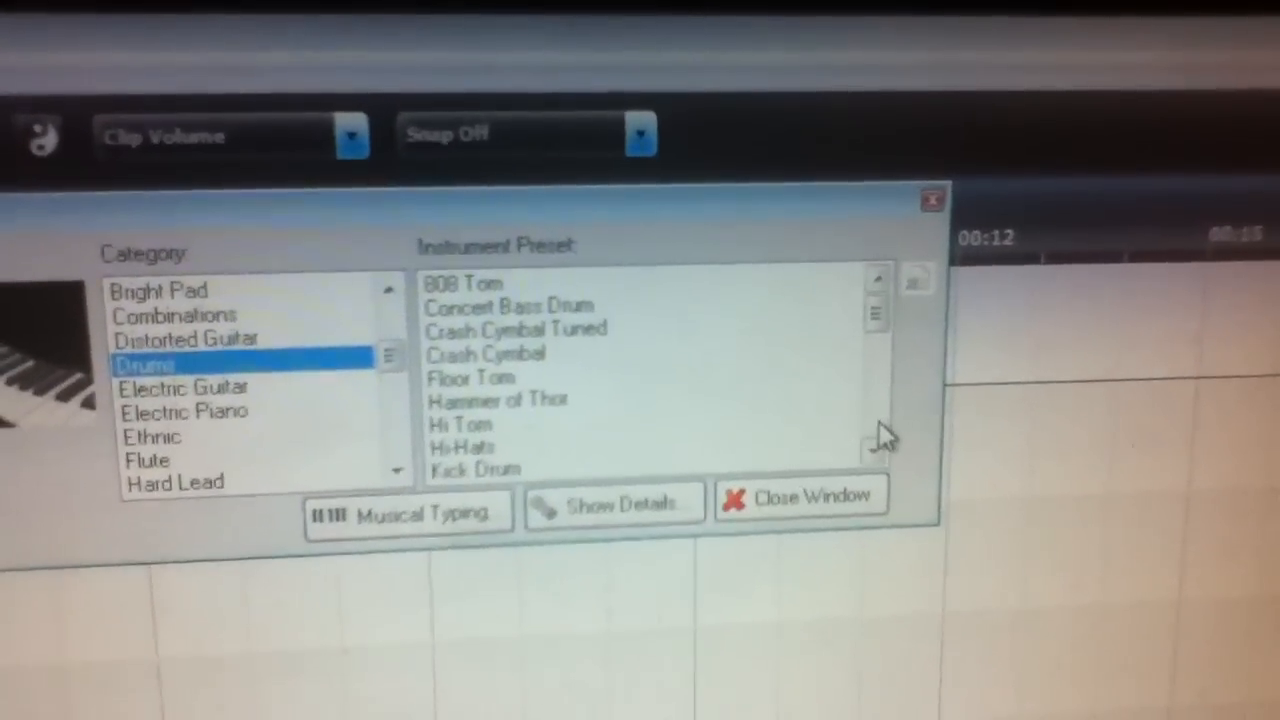
scroll("down", 3)
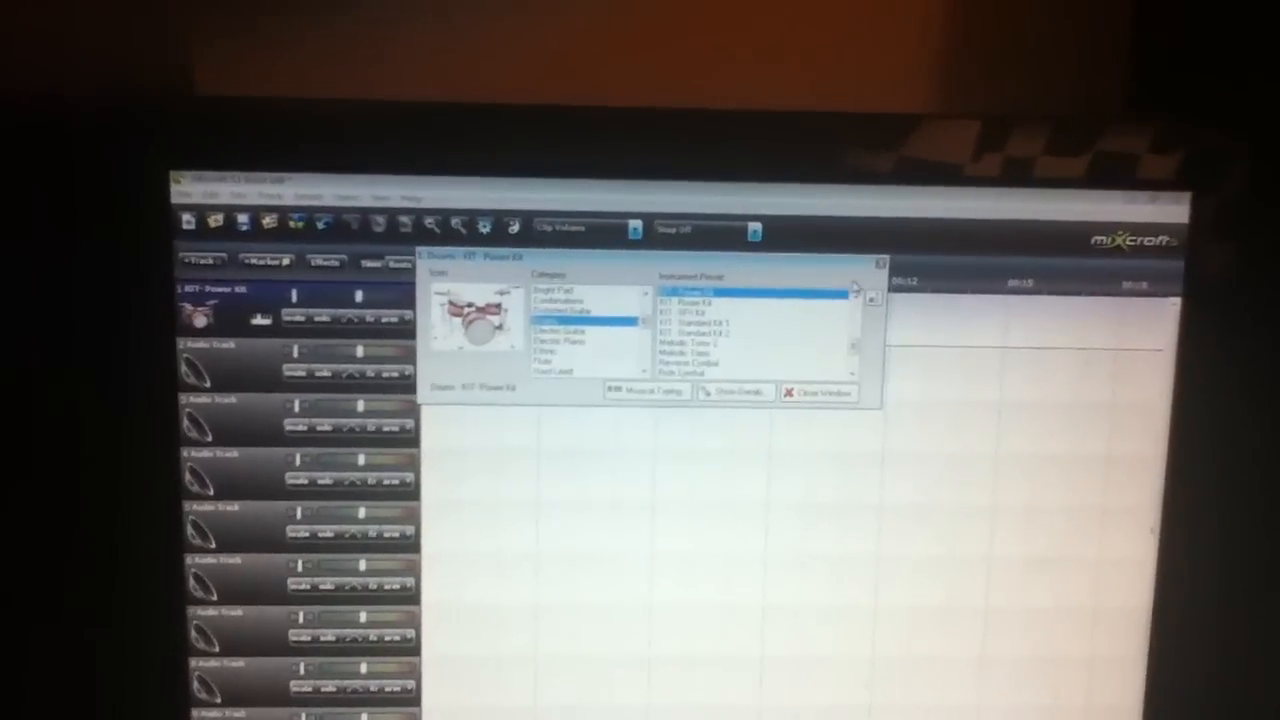
Close the instrument chooser, leaving Track 1 named KIT- Power Kit
left_click(818, 390)
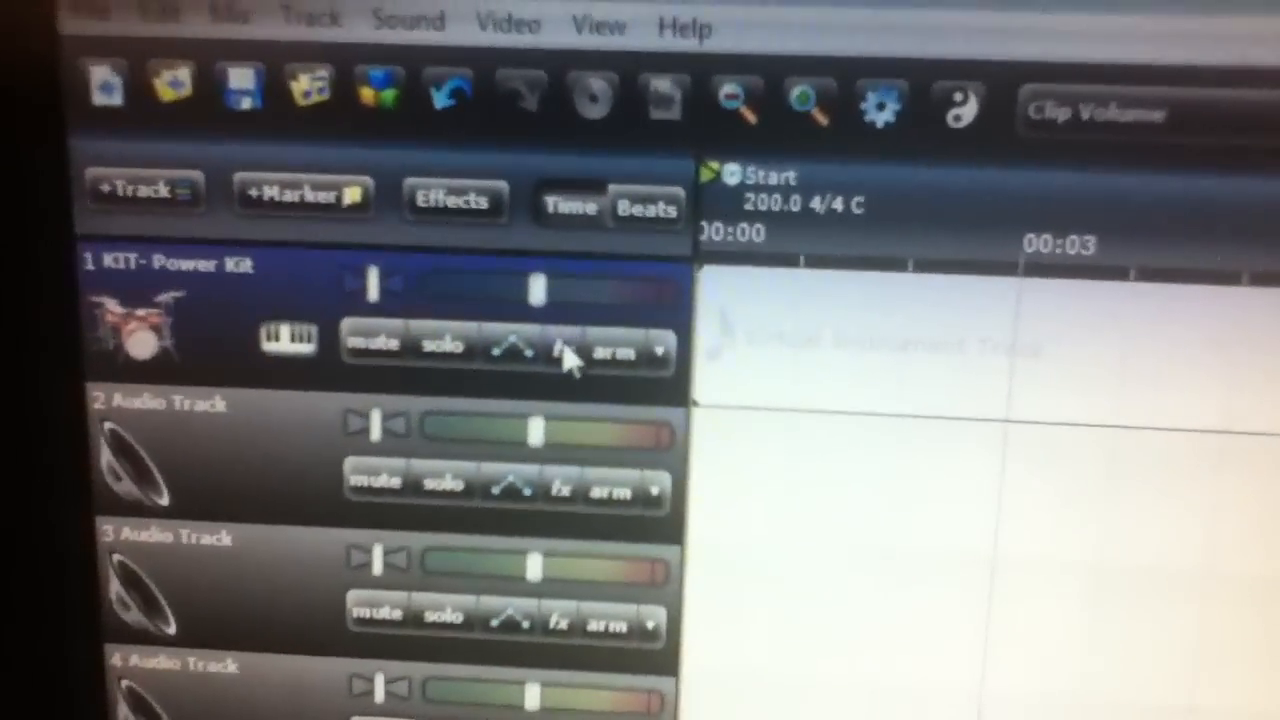
Add Acoustica Distortion with the Light Distortion preset to the Power Kit track
left_click(558, 352)
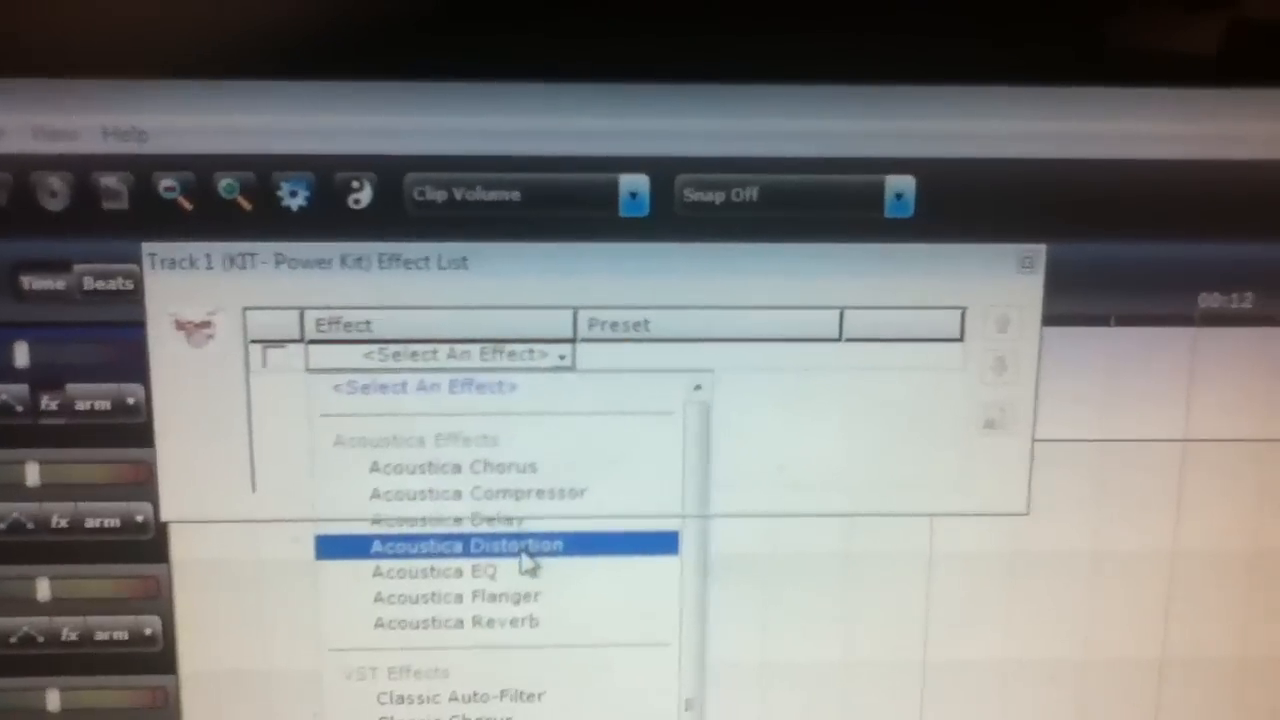
left_click(464, 544)
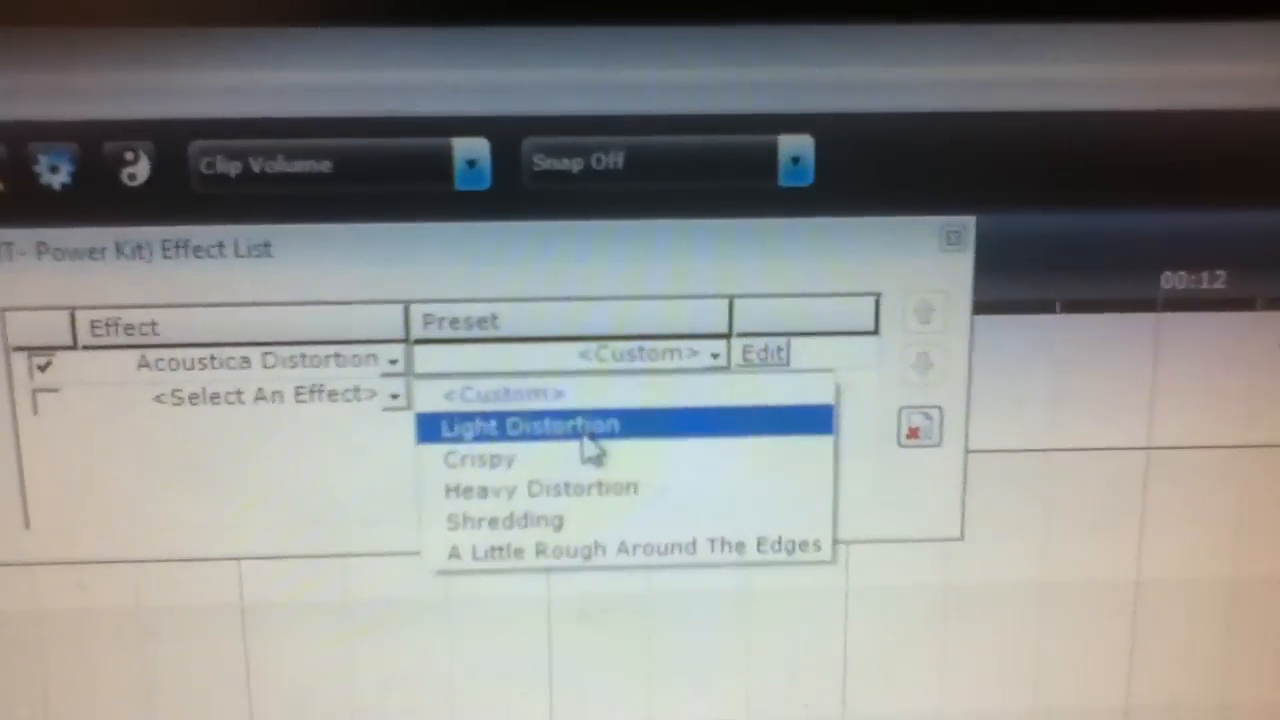
left_click(524, 424)
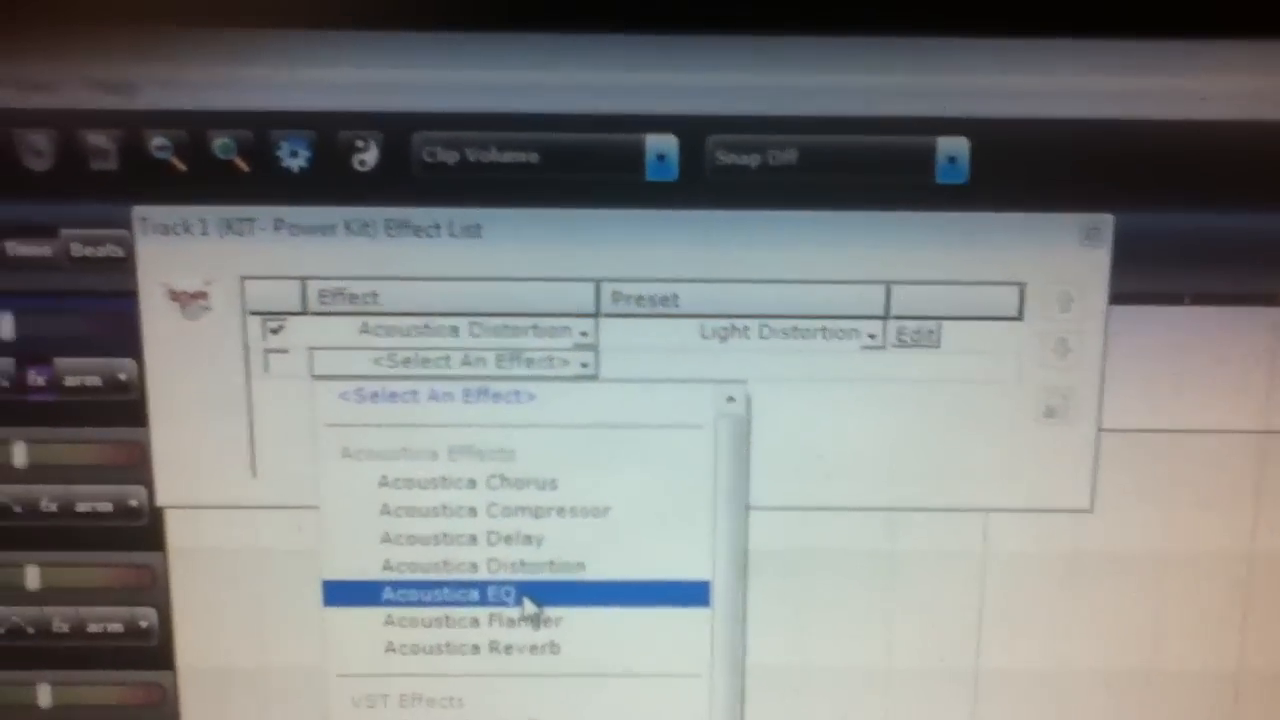
Add Acoustica EQ with the Classic V preset after the distortion and close the effect list
left_click(448, 592)
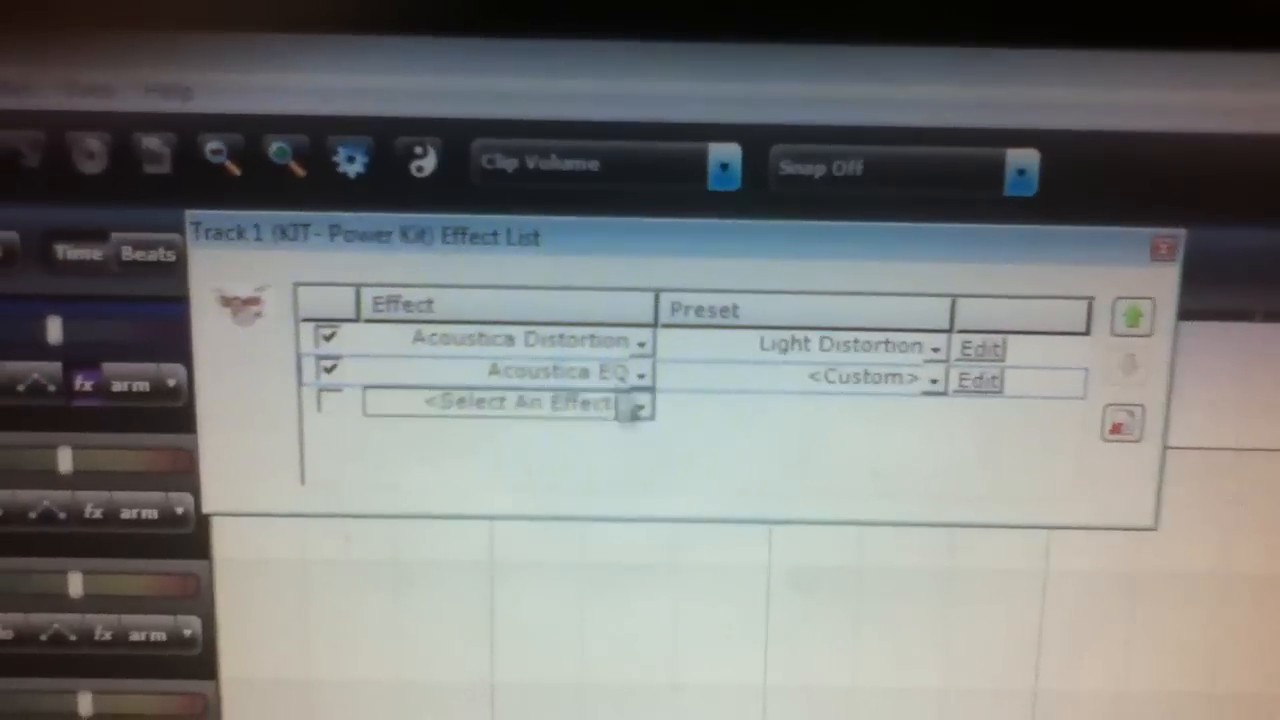
left_click(904, 380)
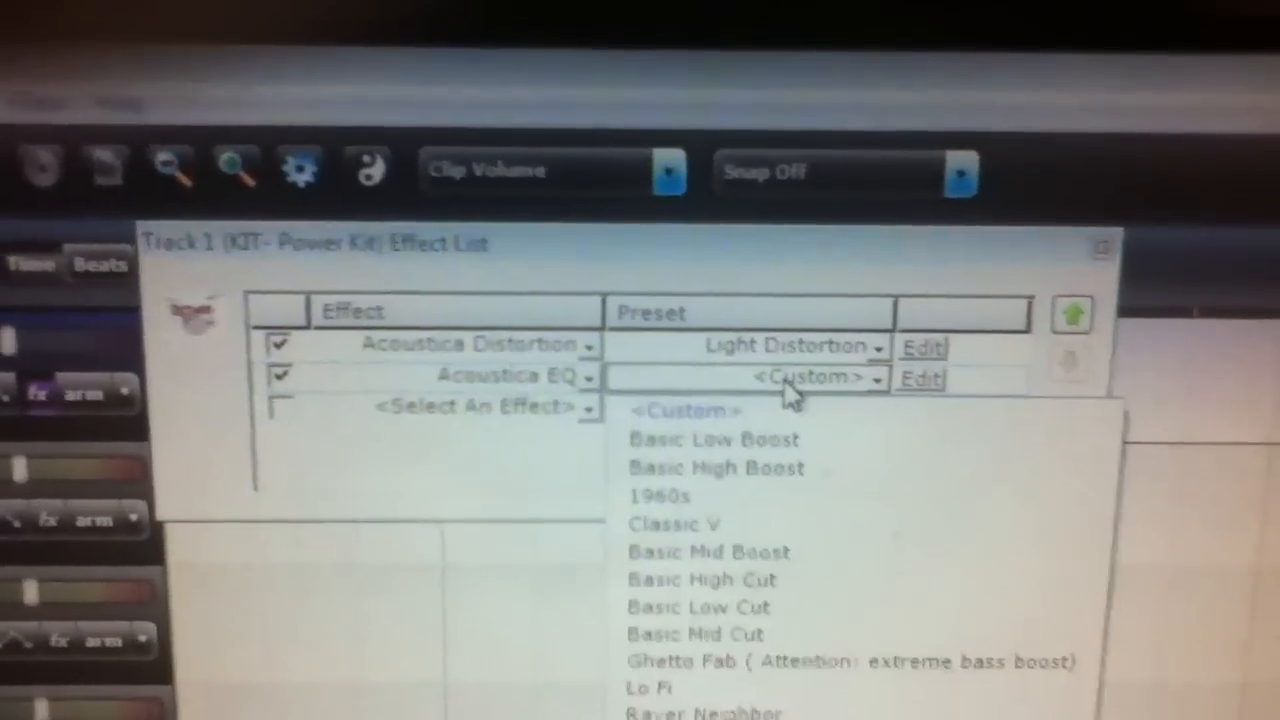
left_click(676, 524)
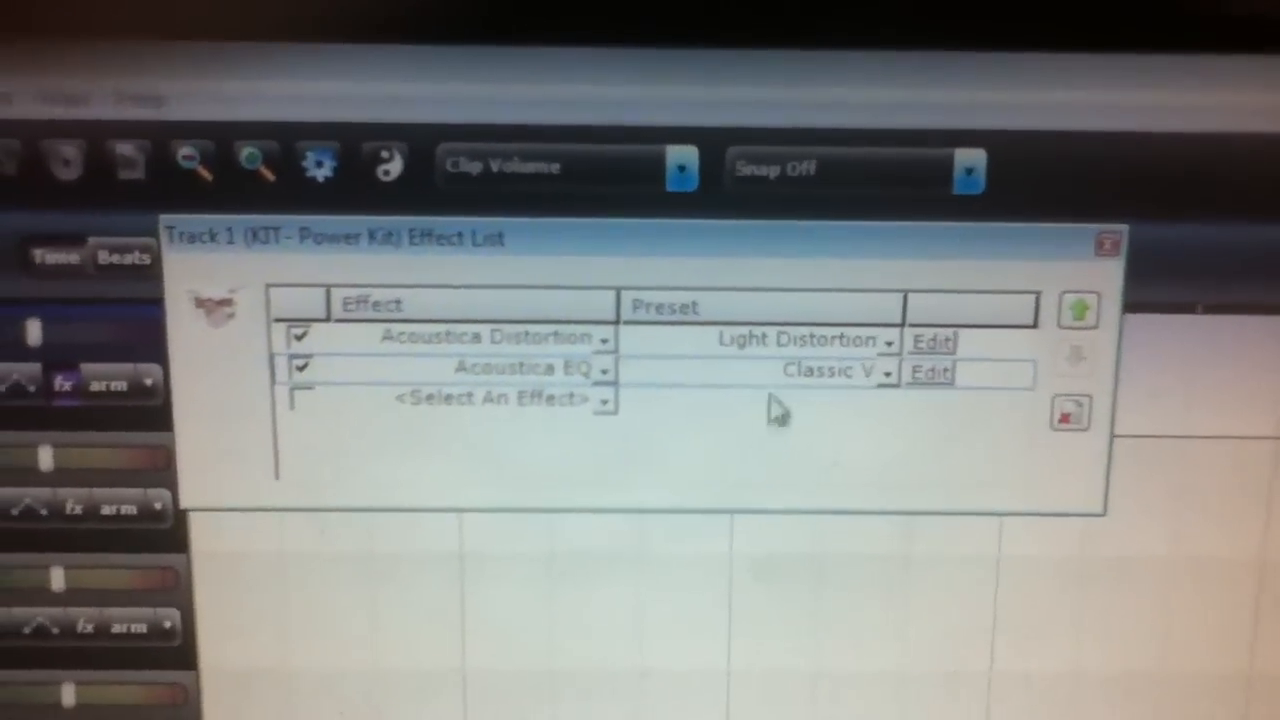
left_click(1108, 244)
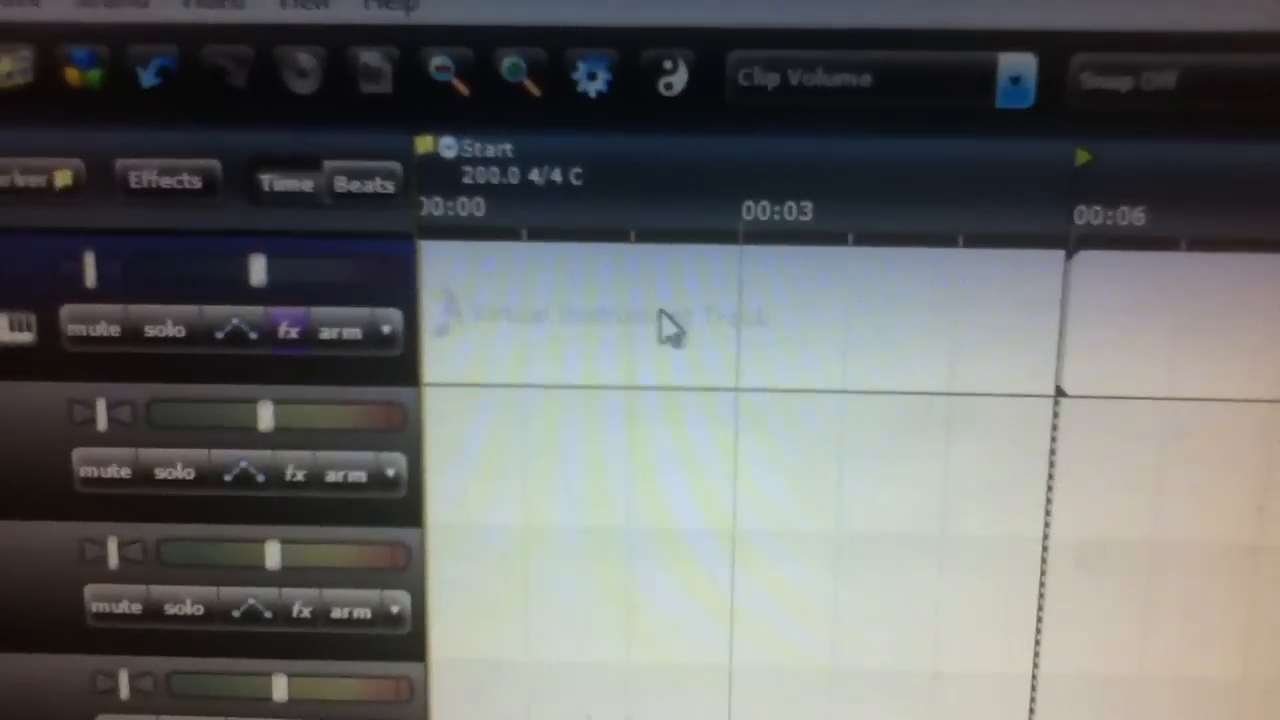
Add an instrument clip to the Power Kit track lane, opening its piano-roll editor
right_click(500, 340)
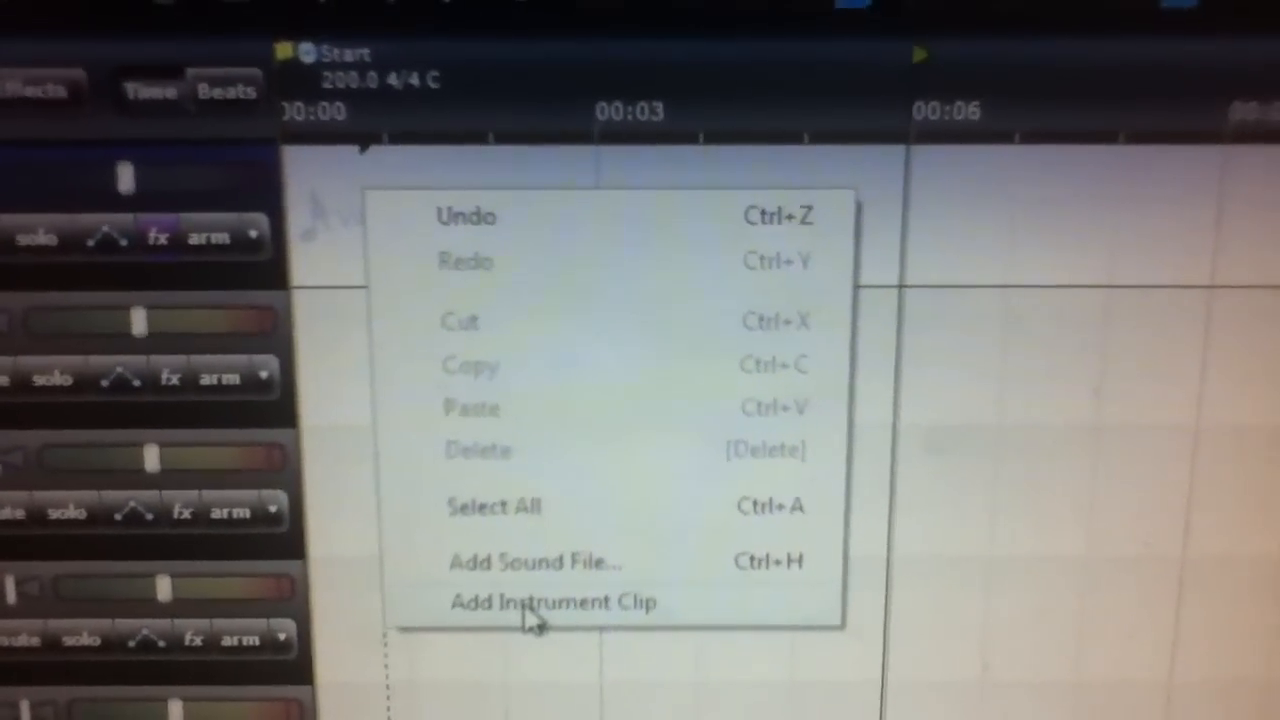
left_click(552, 600)
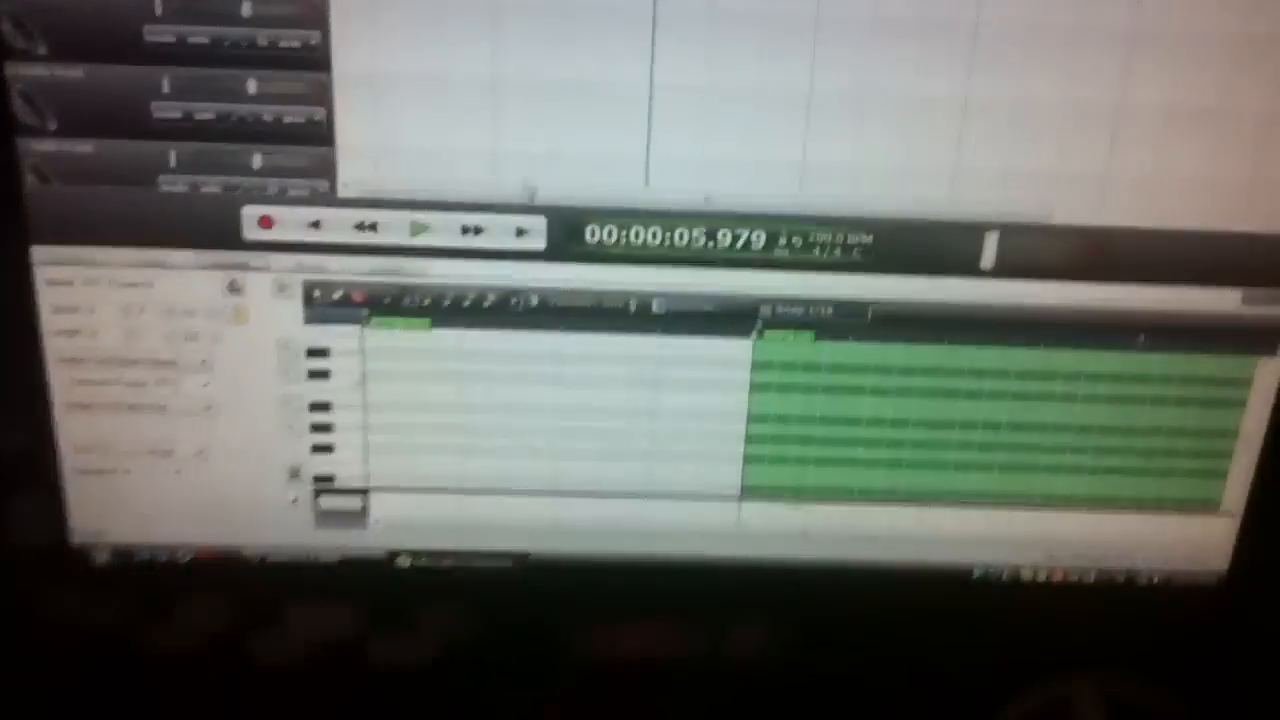